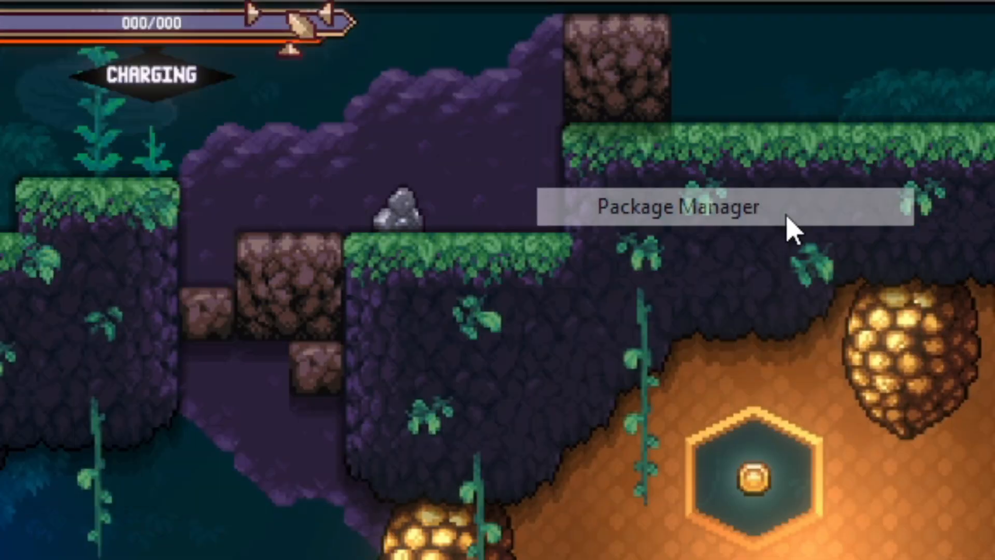
Select the installed Universal Render Pipeline 17.2.0 package in the Package Manager list
{"action": "left_click", "coordinate": [675, 209]}
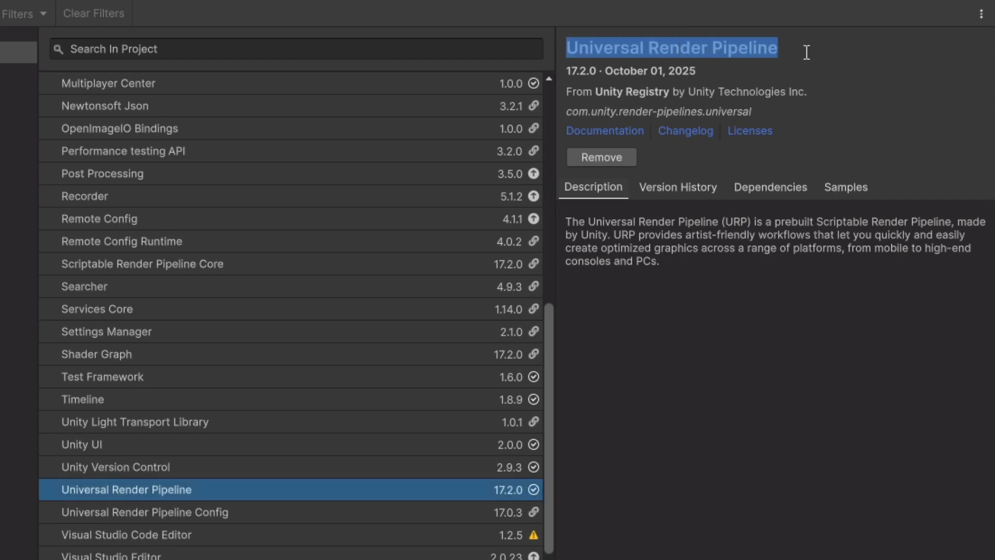
{"action": "left_click", "coordinate": [102, 173]}
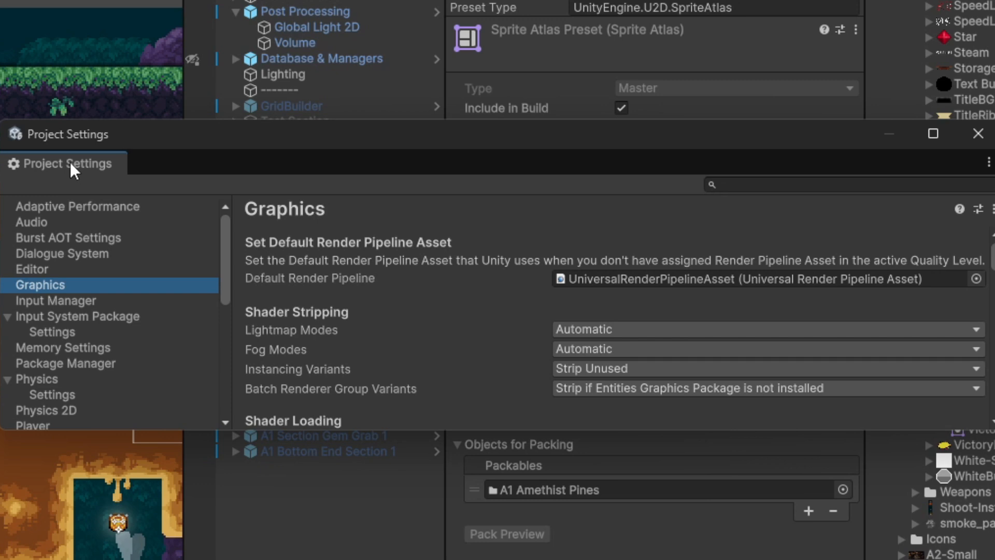
{"action": "mouse_move", "coordinate": [54, 304]}
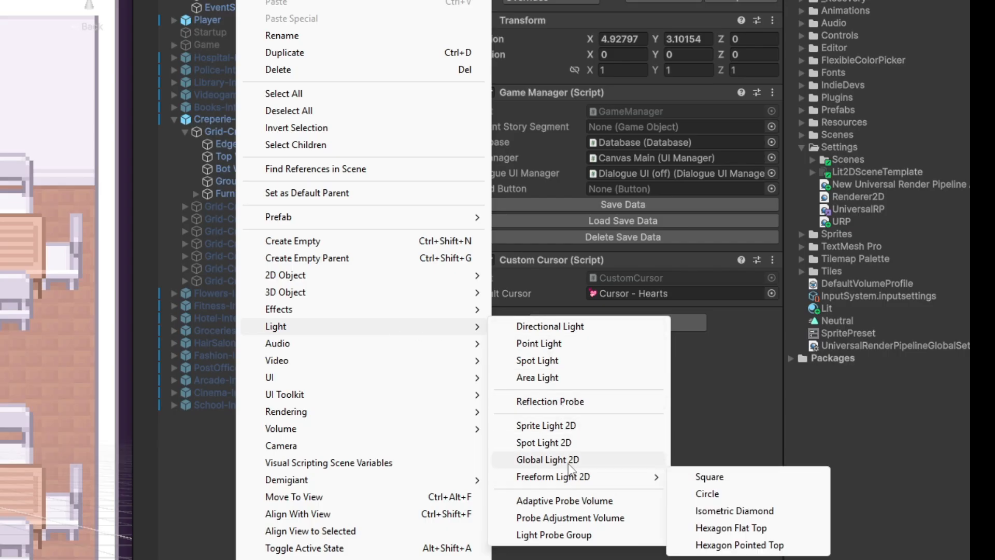
Add a Global Light 2D object to the Test Room scene from the Hierarchy
{"action": "left_click", "coordinate": [547, 460]}
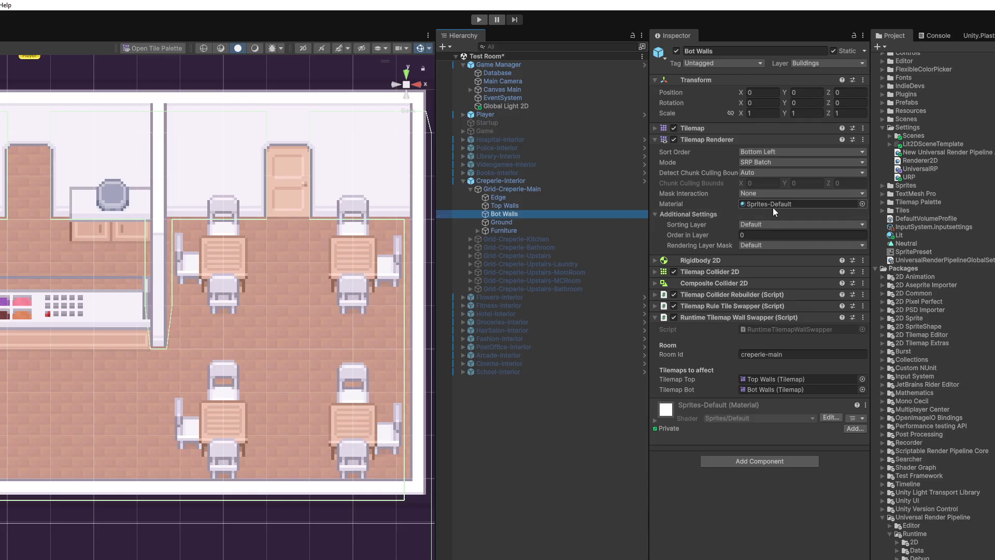
Search 'lit' in the Bot Walls tilemap material picker to assign Sprite-Lit
{"action": "left_click", "coordinate": [858, 203]}
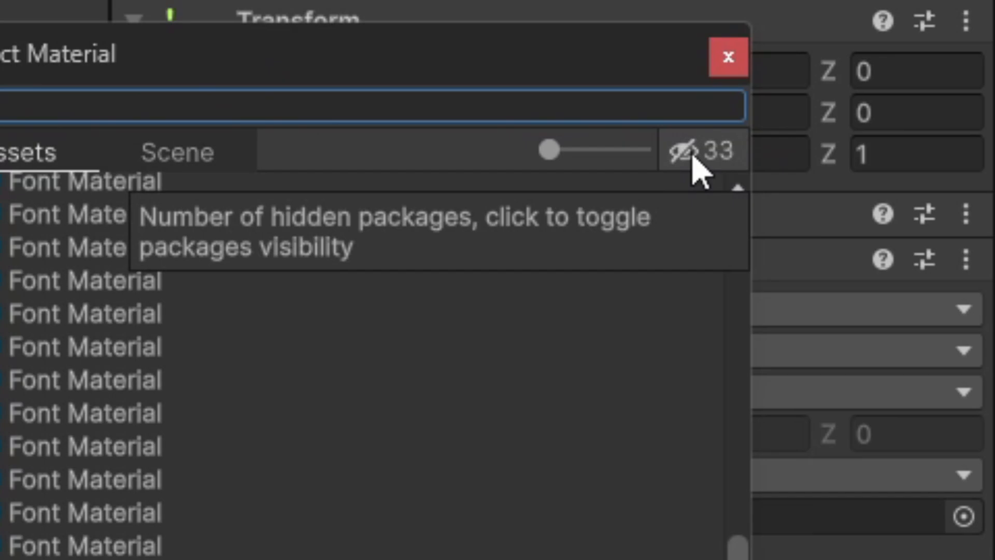
{"action": "type", "text": "lit"}
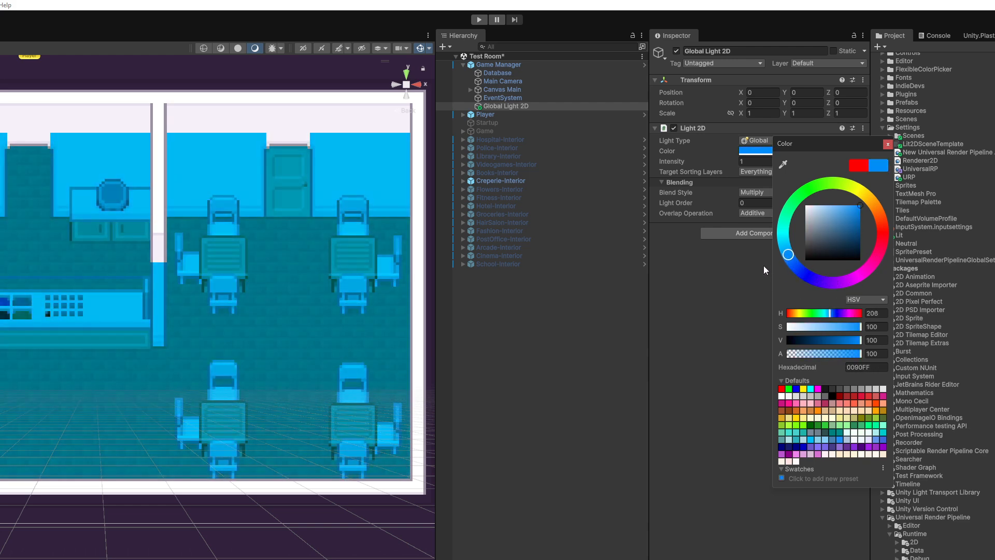
{"action": "right_click", "coordinate": [498, 64]}
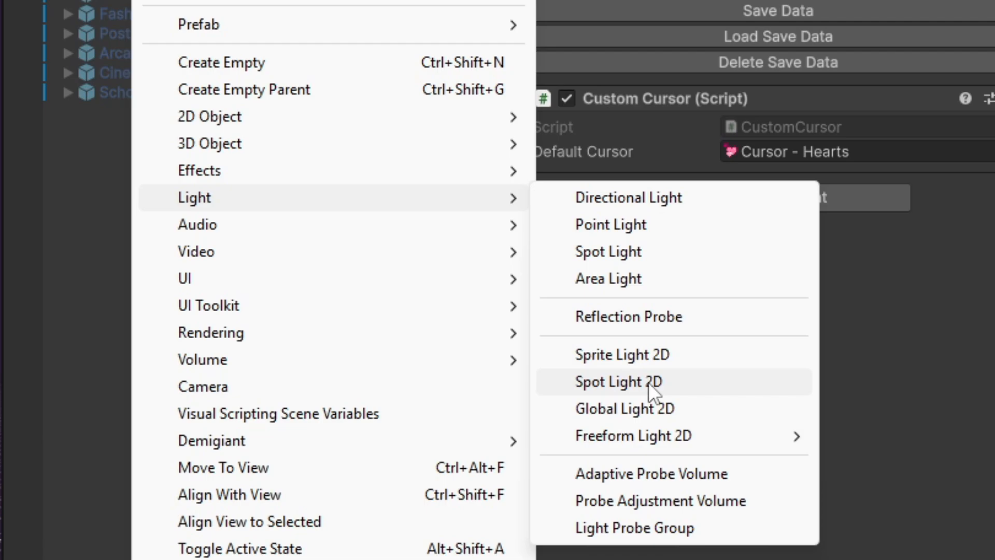
Add a Freeform Light 2D to the Creperie interior's Lights group
{"action": "left_click", "coordinate": [617, 382]}
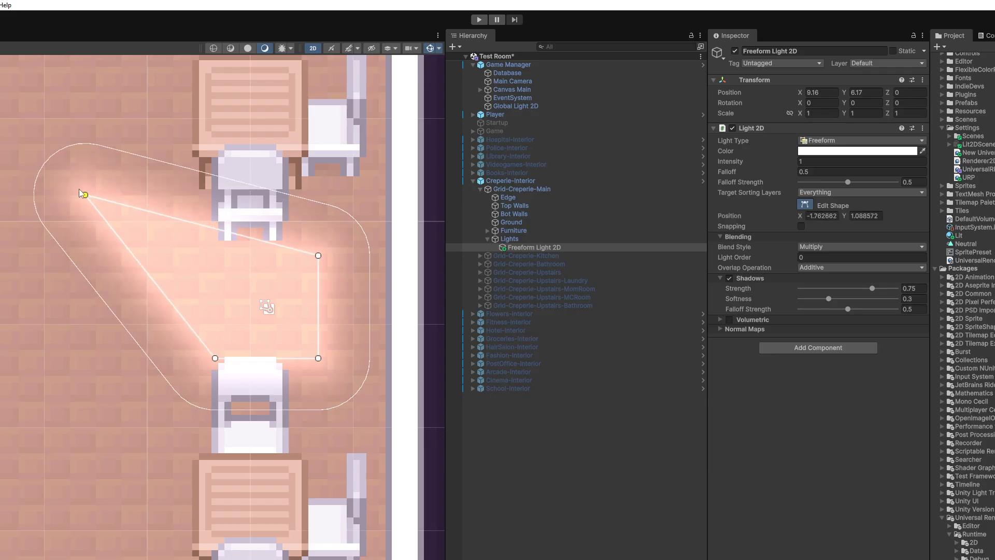
Stretch the freeform light into a ray across the room, then browse the Heartwell launch page
{"action": "left_click_drag", "start_coordinate": [84, 193], "coordinate": [28, 150]}
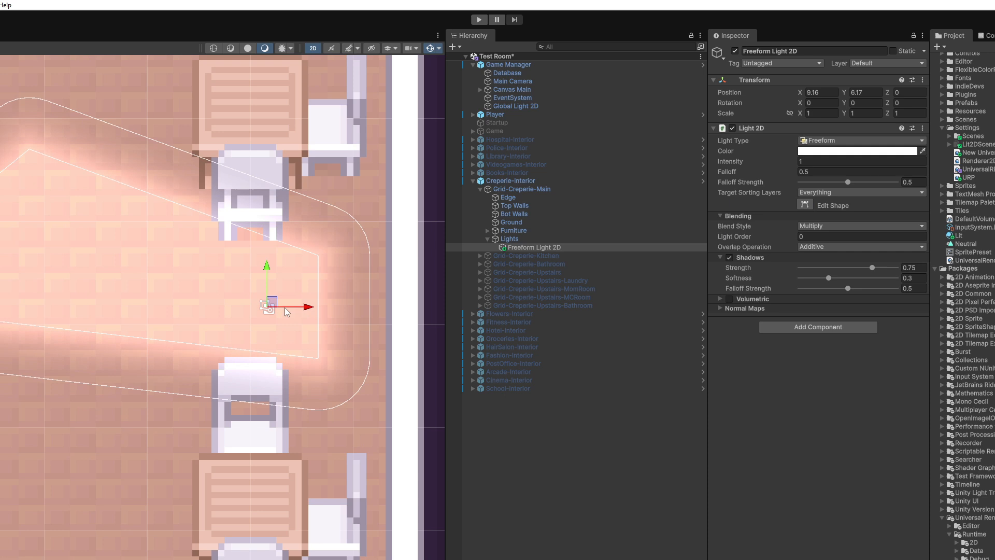
{"action": "left_click_drag", "start_coordinate": [291, 308], "coordinate": [346, 308]}
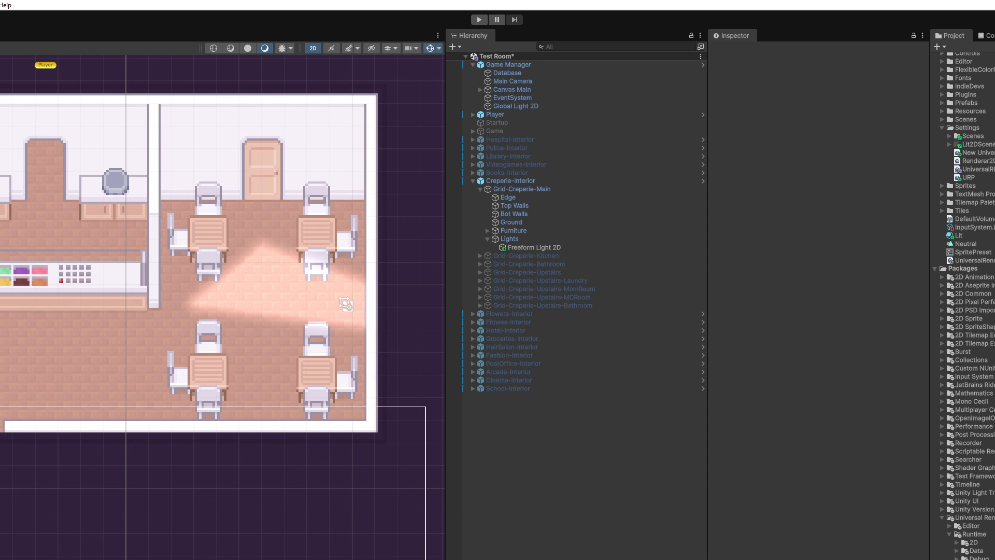
{"action": "left_click", "coordinate": [515, 106]}
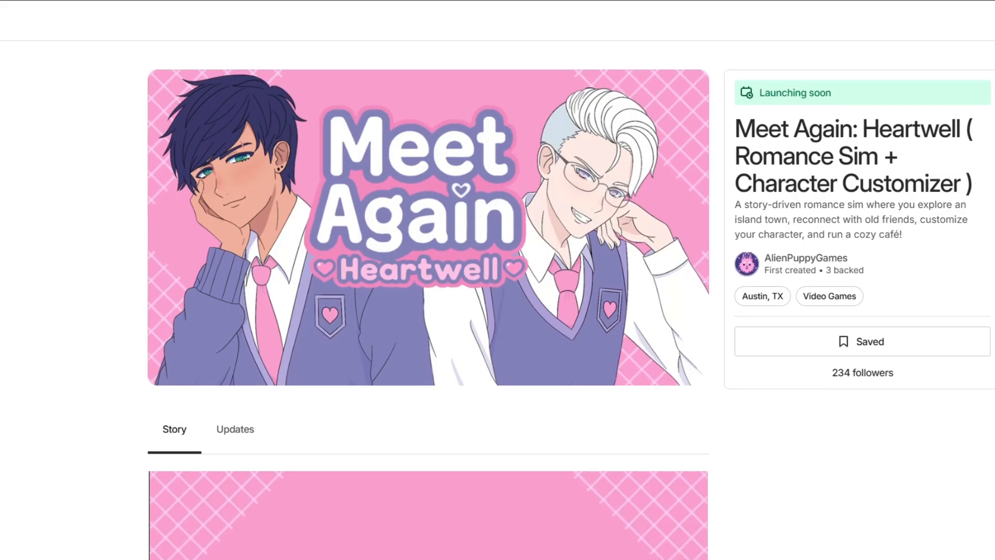
{"action": "scroll", "scroll_direction": "down", "scroll_amount": 3}
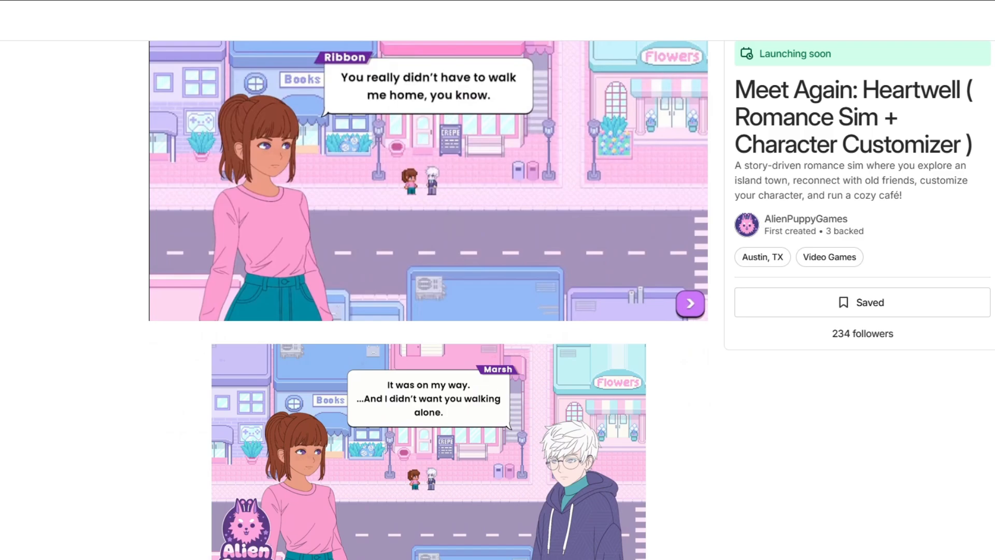